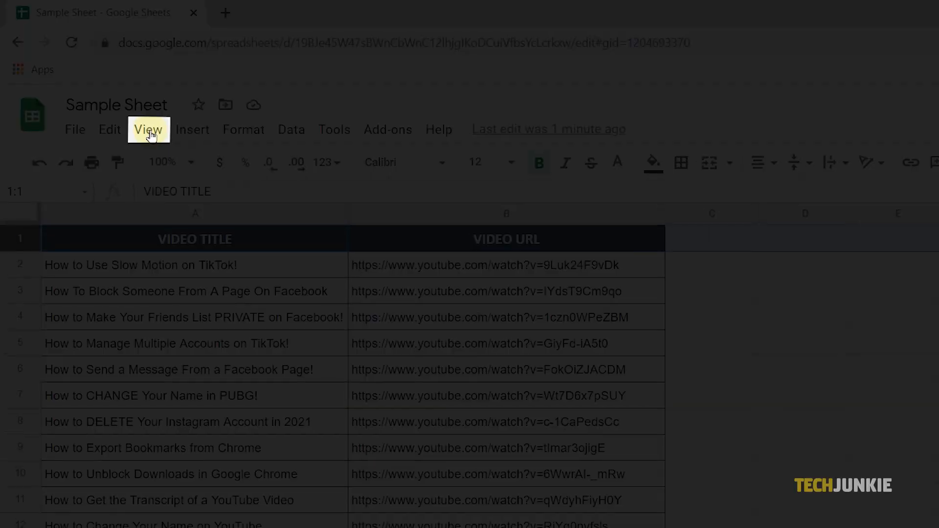
Step: Freeze 1 row so the VIDEO TITLE / VIDEO URL header stays on top
{"action": "left_click", "coordinate": [148, 129]}
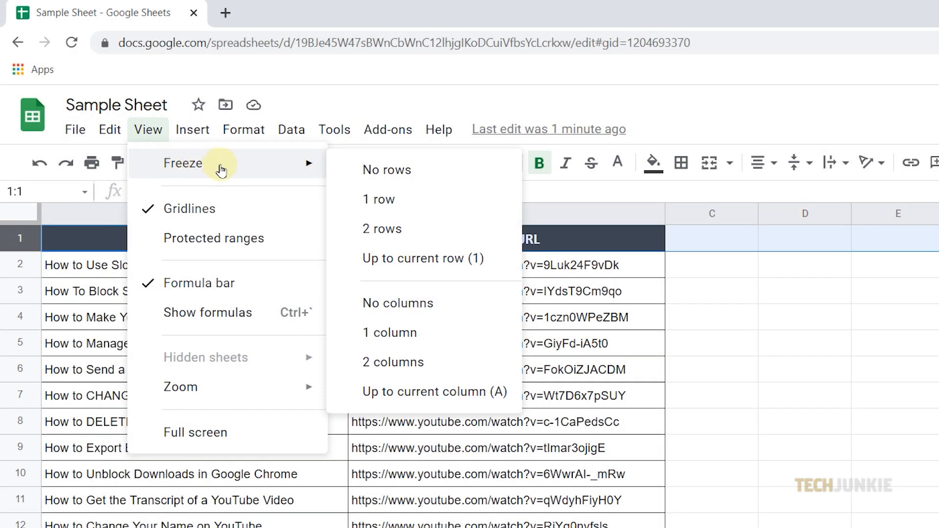
{"action": "mouse_move", "coordinate": [422, 258]}
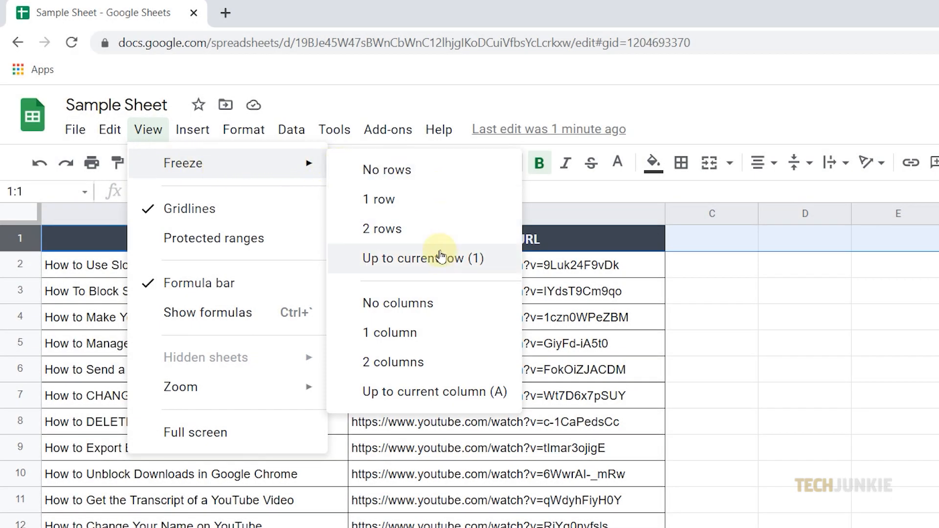
{"action": "mouse_move", "coordinate": [439, 207]}
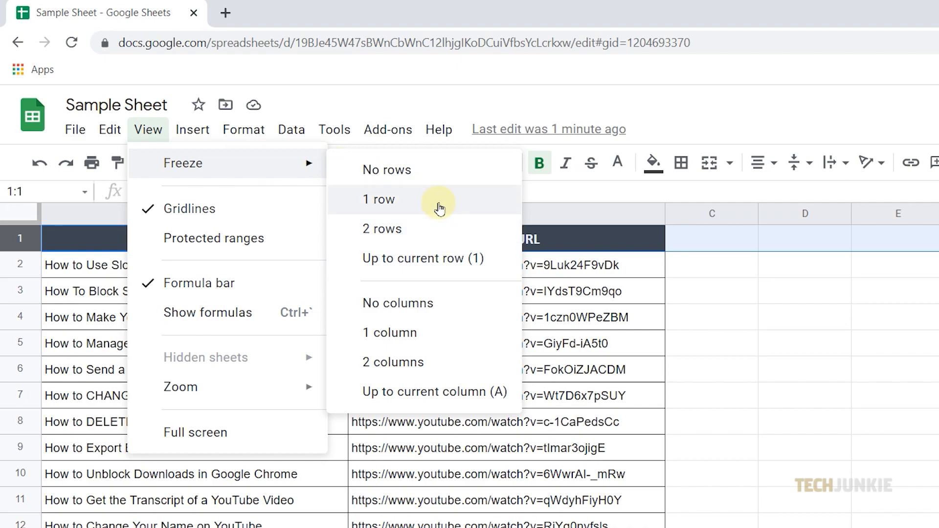
{"action": "left_click", "coordinate": [378, 200]}
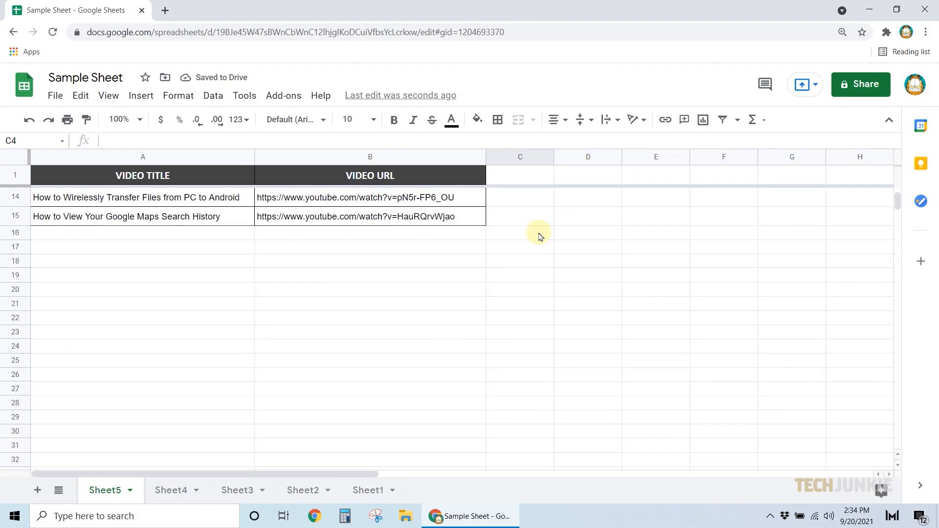
Step: Scroll the video list to confirm the header row stays fixed
{"action": "scroll", "scroll_direction": "up", "scroll_amount": 3}
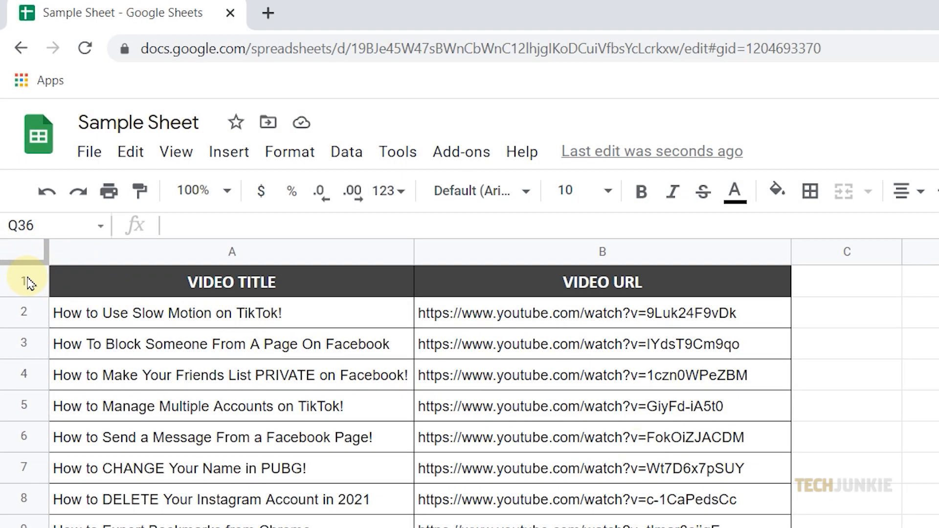
{"action": "mouse_move", "coordinate": [29, 275]}
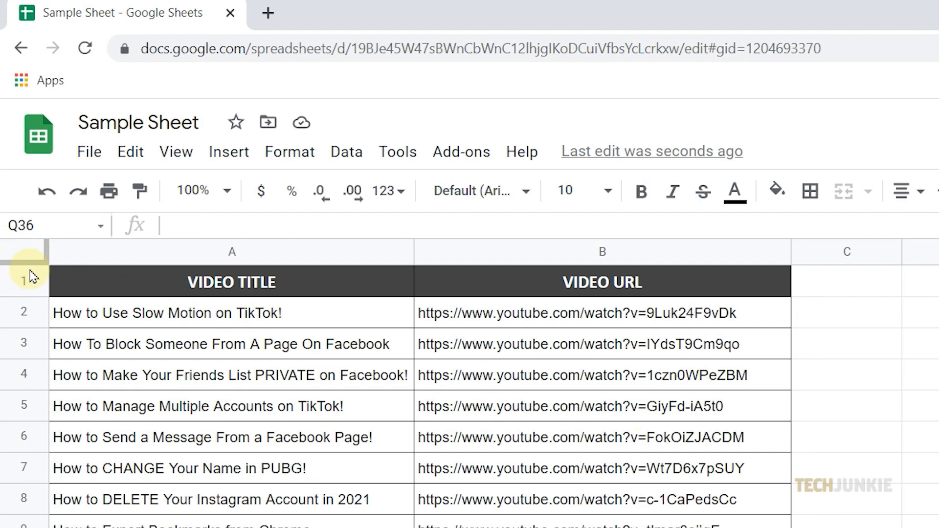
{"action": "mouse_move", "coordinate": [30, 261]}
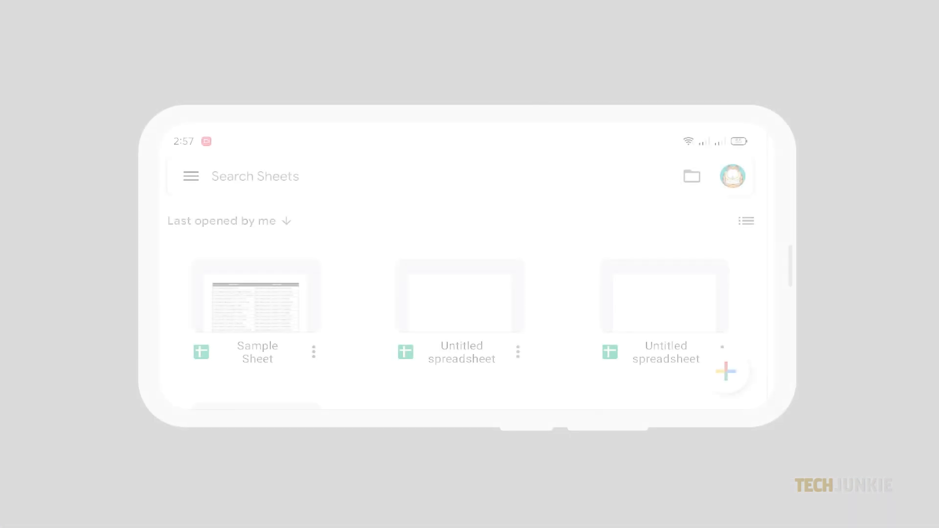
Step: Open Sample Sheet in the mobile app, select row 1, and scroll to check the frozen header
{"action": "left_click", "coordinate": [256, 296]}
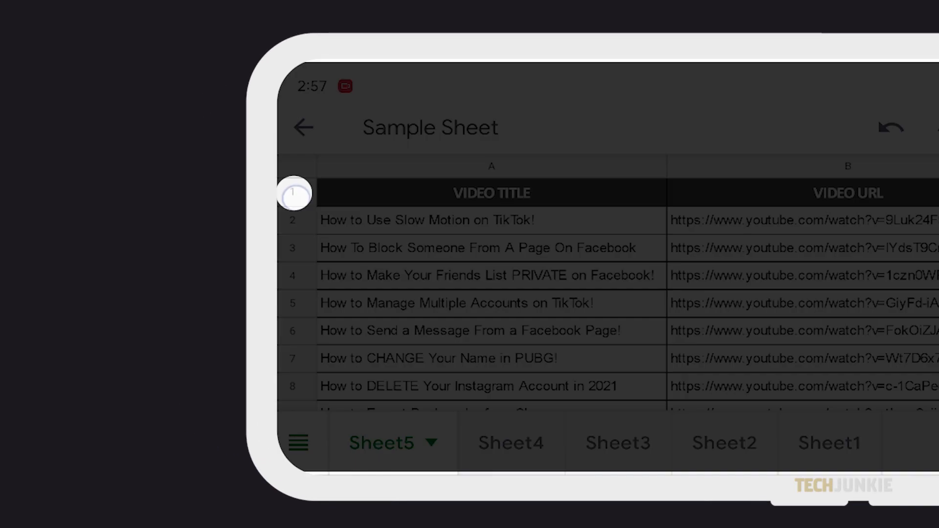
{"action": "left_click", "coordinate": [293, 193]}
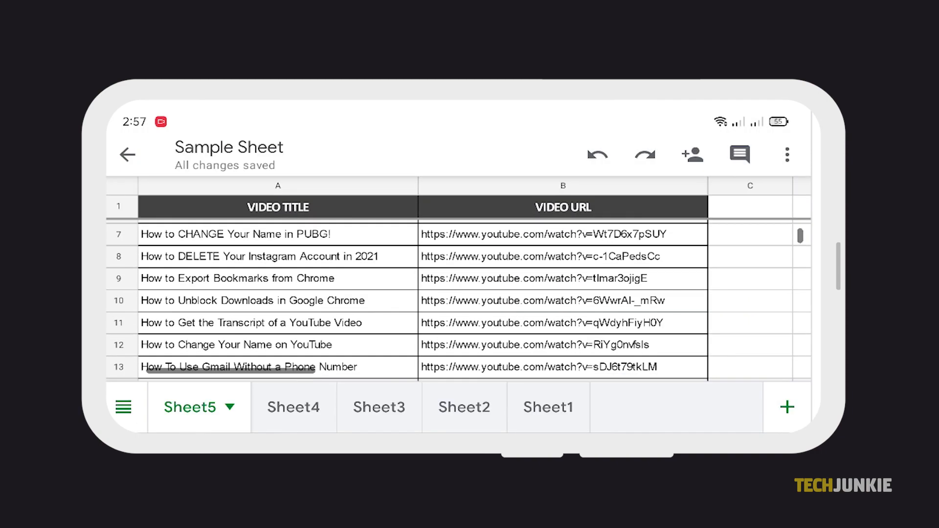
{"action": "scroll", "scroll_direction": "down", "scroll_amount": 3}
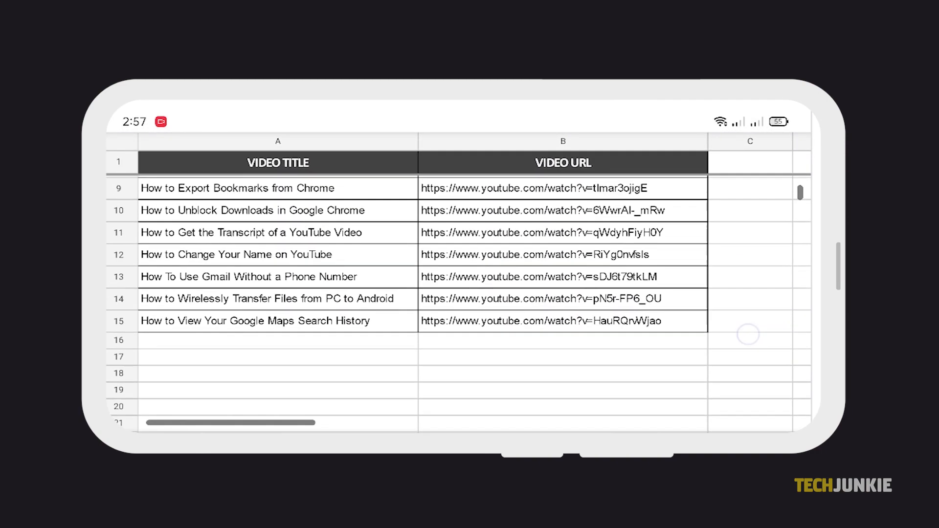